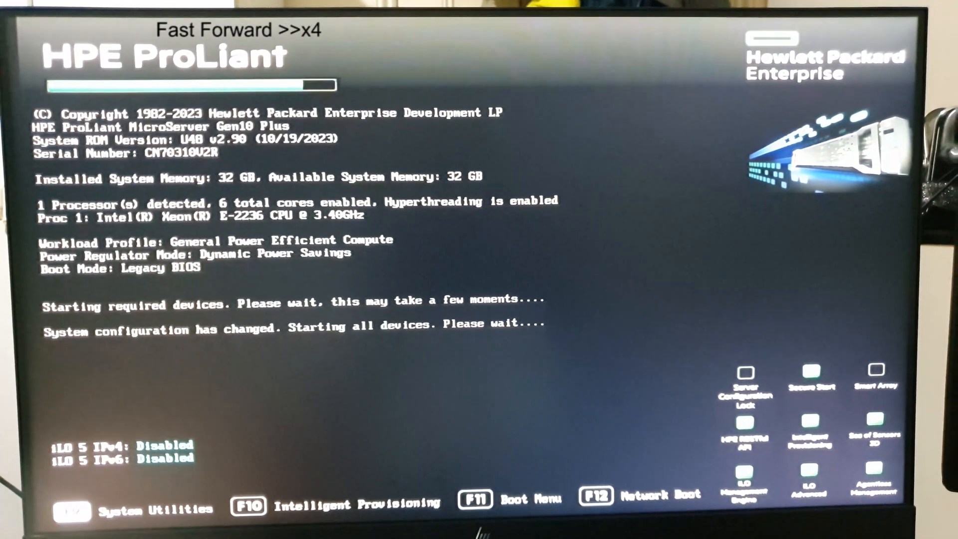
Step: Enter the HPE System Utilities during POST with F9 instead of booting the OS
key("F9")
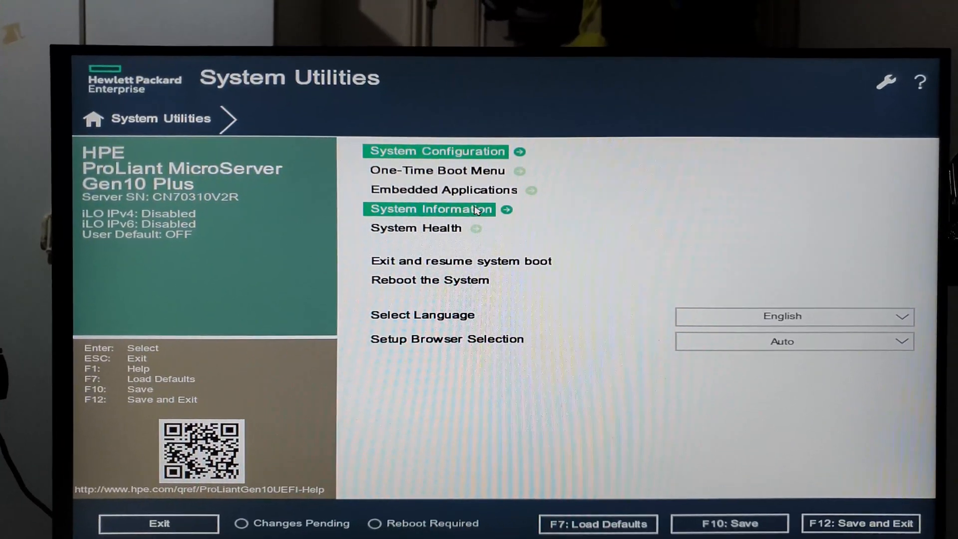
Step: Bring up the System Information submenu listing processor, memory, storage and firmware categories
left_click(429, 208)
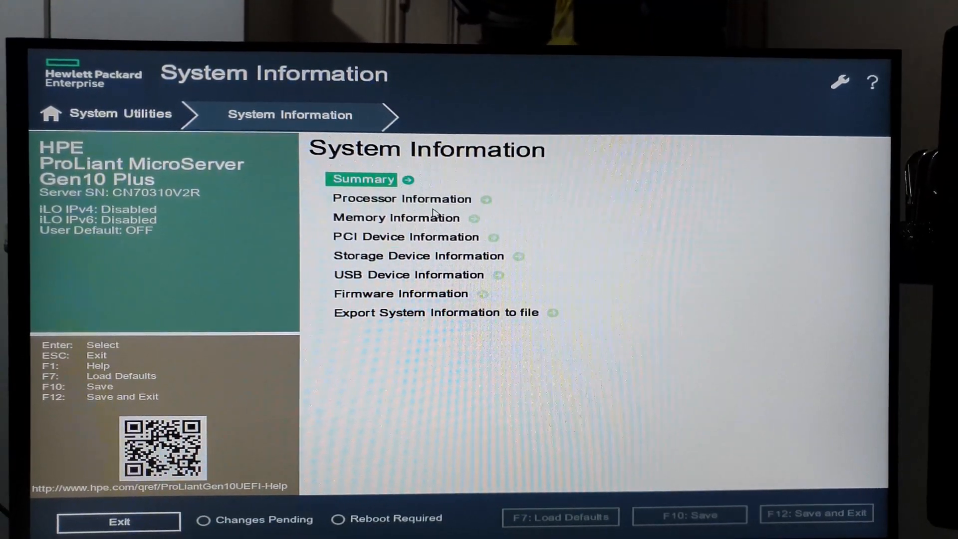
left_click(418, 255)
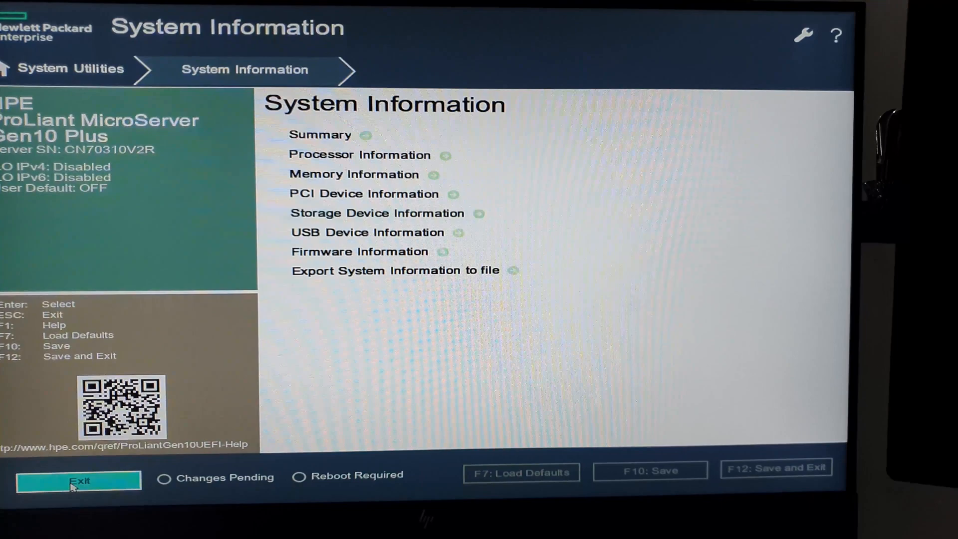
Step: Exit System Utilities and confirm so the server resumes booting to Windows
left_click(78, 480)
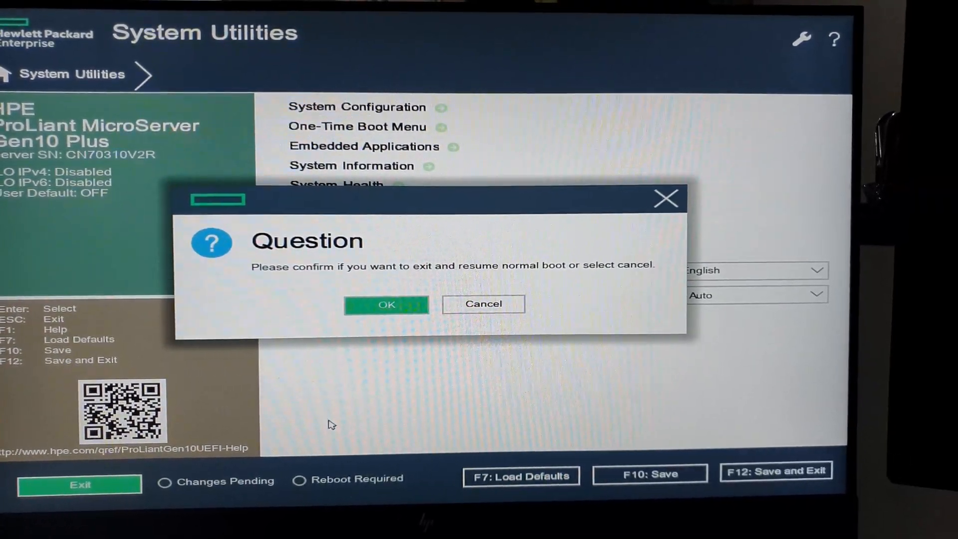
left_click(386, 304)
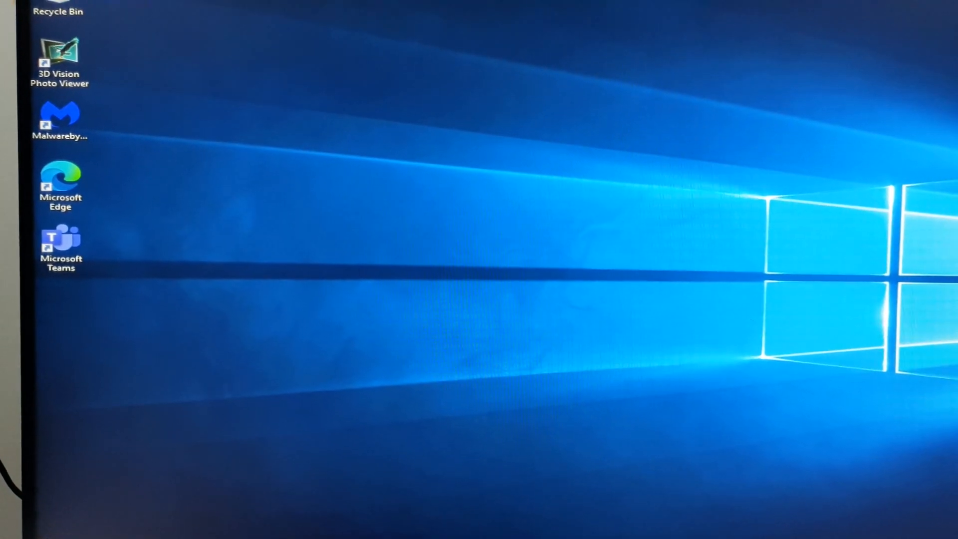
Step: Launch File Explorer from Start and show This PC with only Local Disk (C:)
left_click(12, 535)
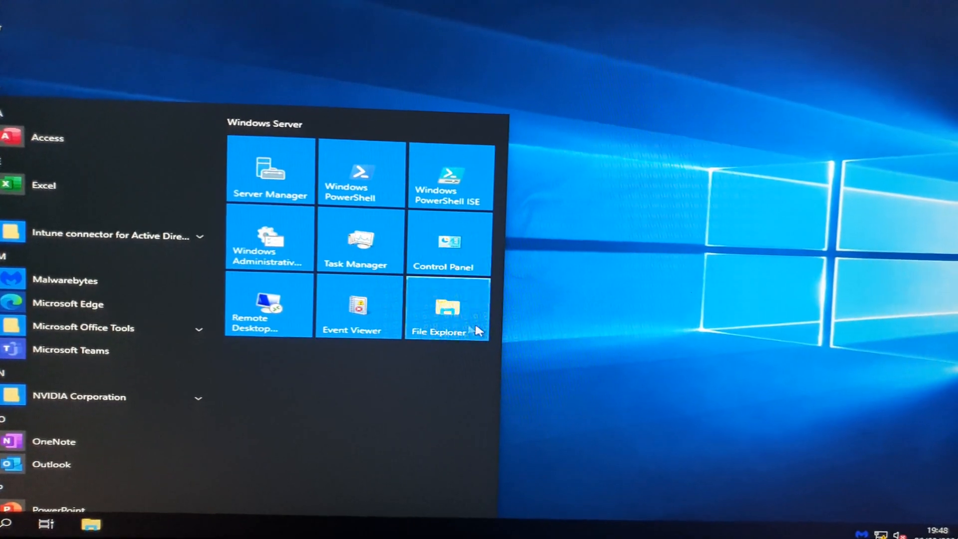
left_click(447, 309)
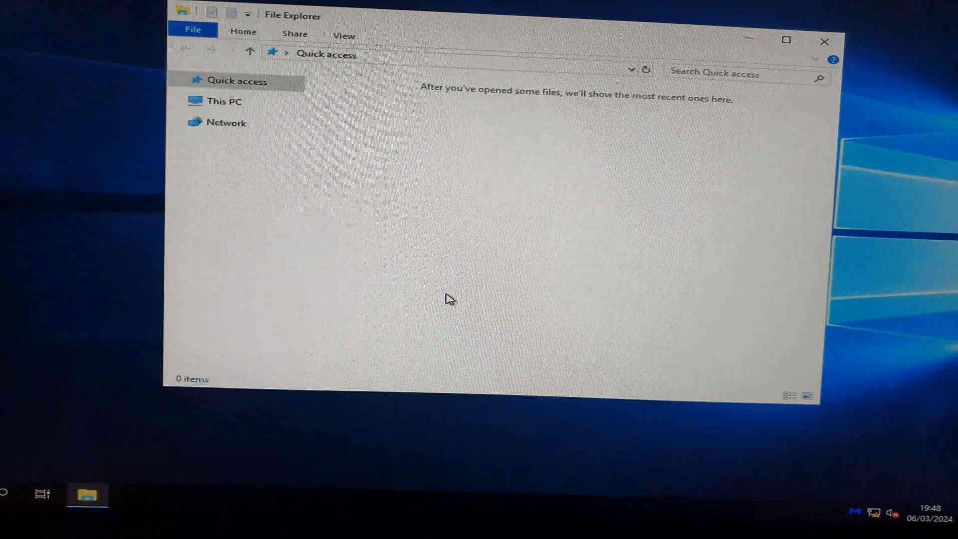
left_click(224, 102)
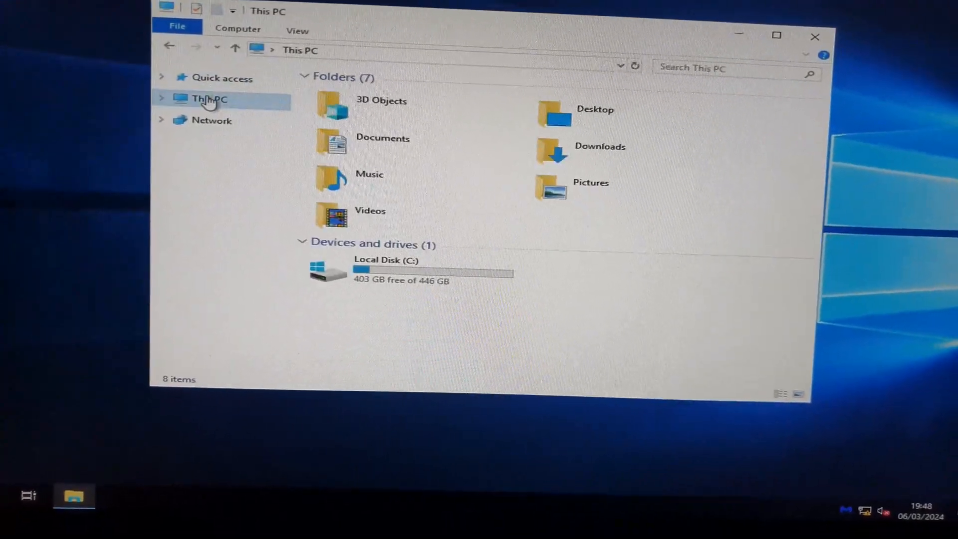
mouse_move(448, 265)
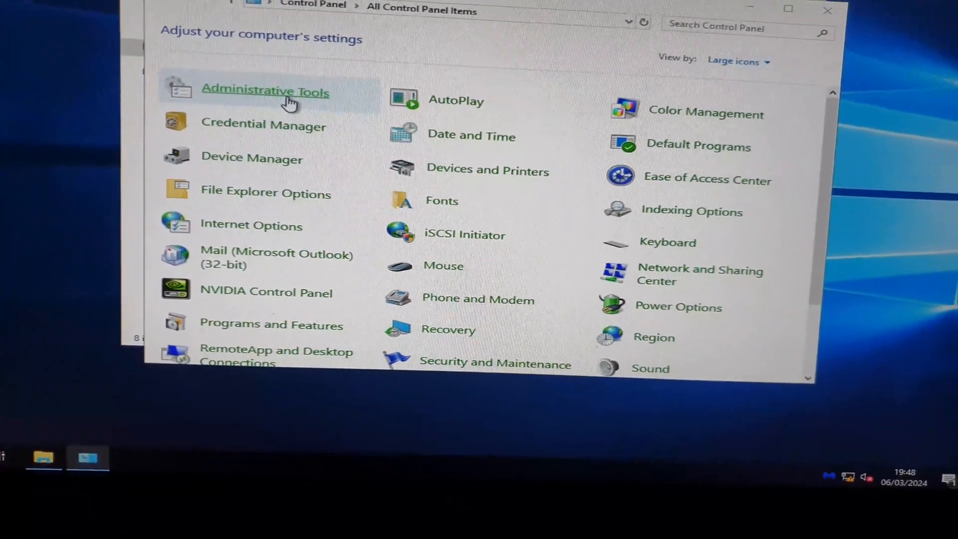
Step: Launch Computer Management from Administrative Tools to reach Disk Management
double_click(264, 90)
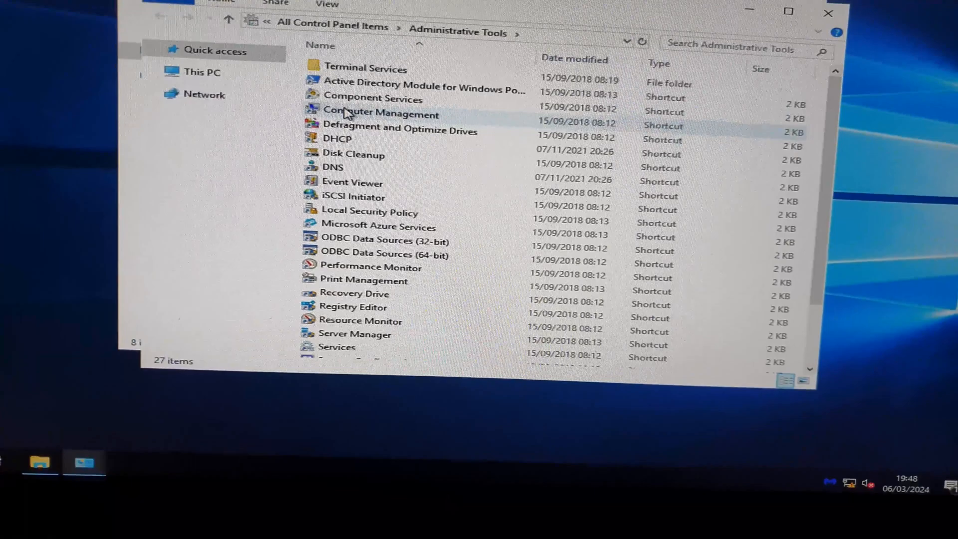
left_click(380, 114)
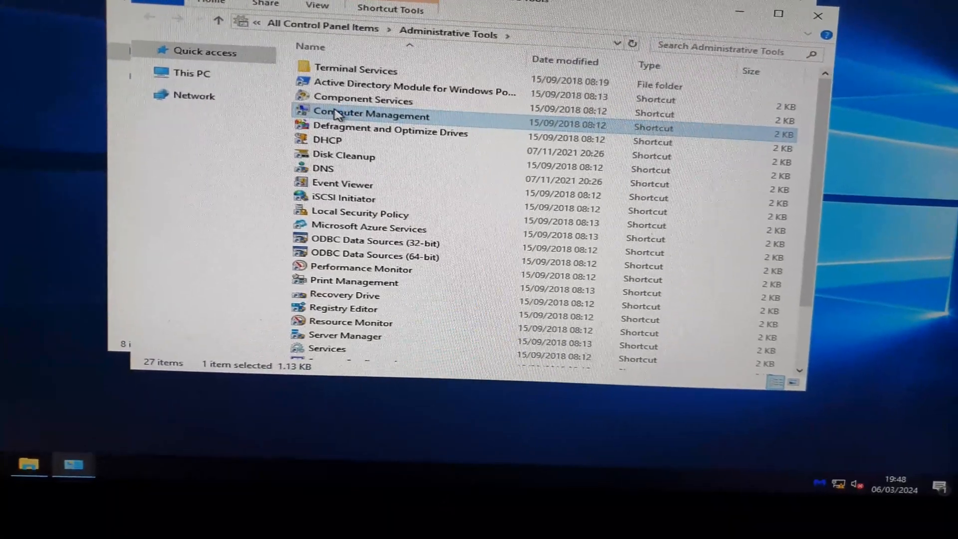
double_click(372, 114)
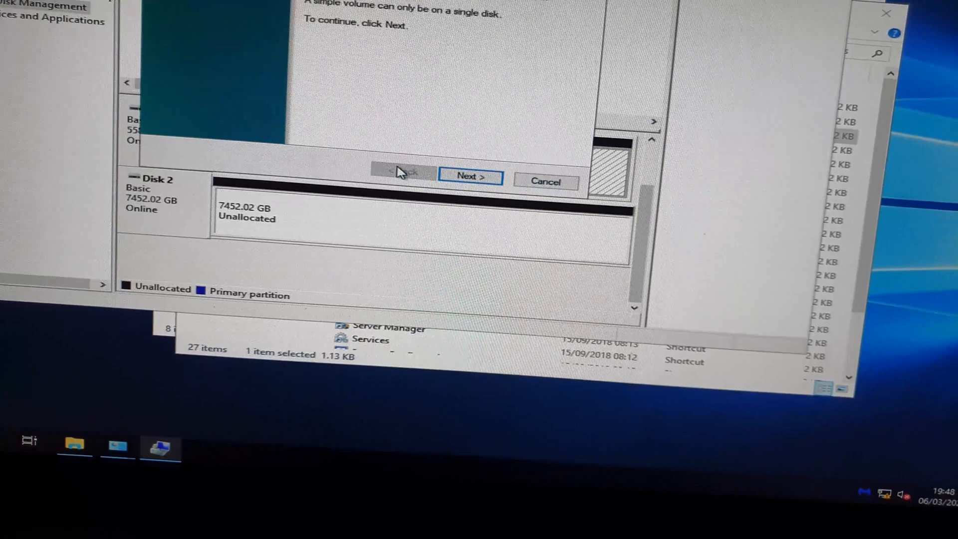
Step: Create volume Q on the 5589.01 GB Disk 1 with NTFS quick format
left_click(469, 177)
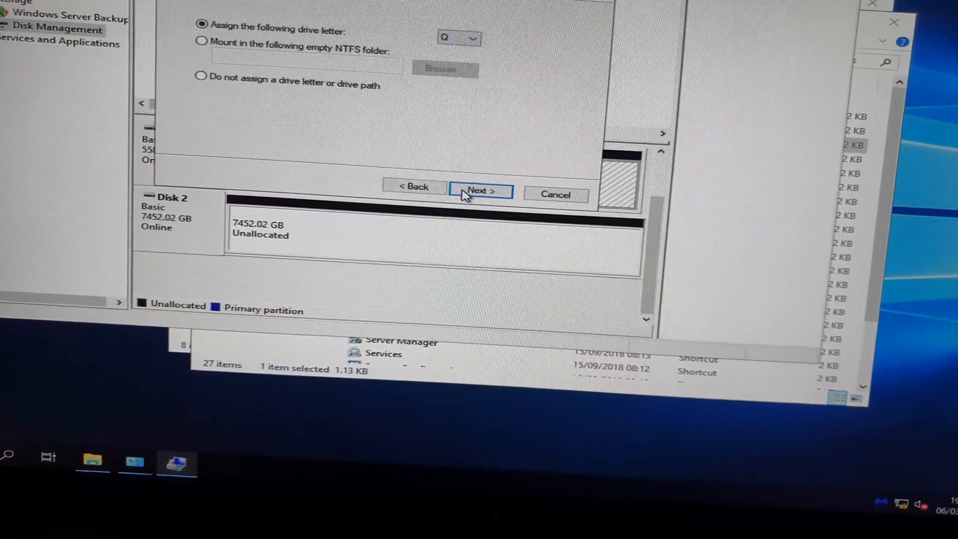
left_click(481, 191)
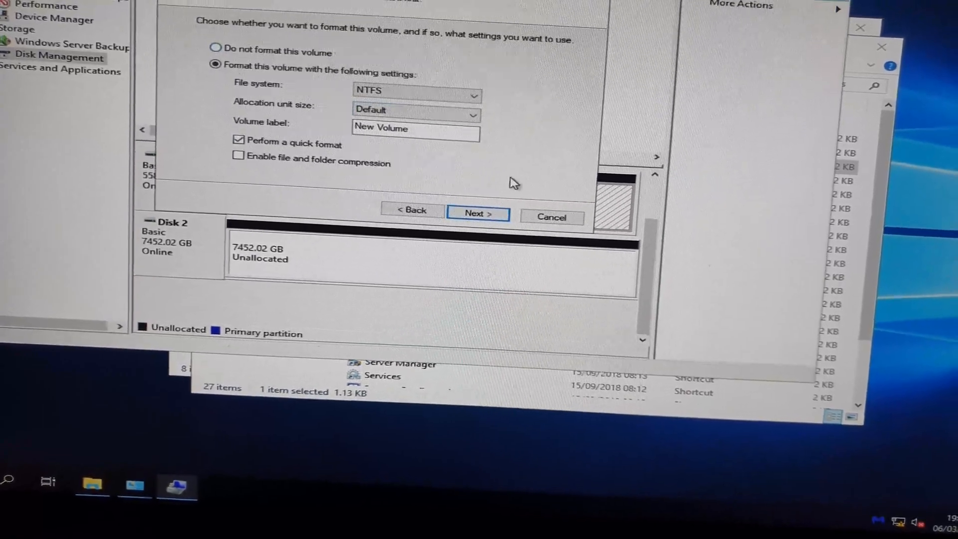
left_click(478, 213)
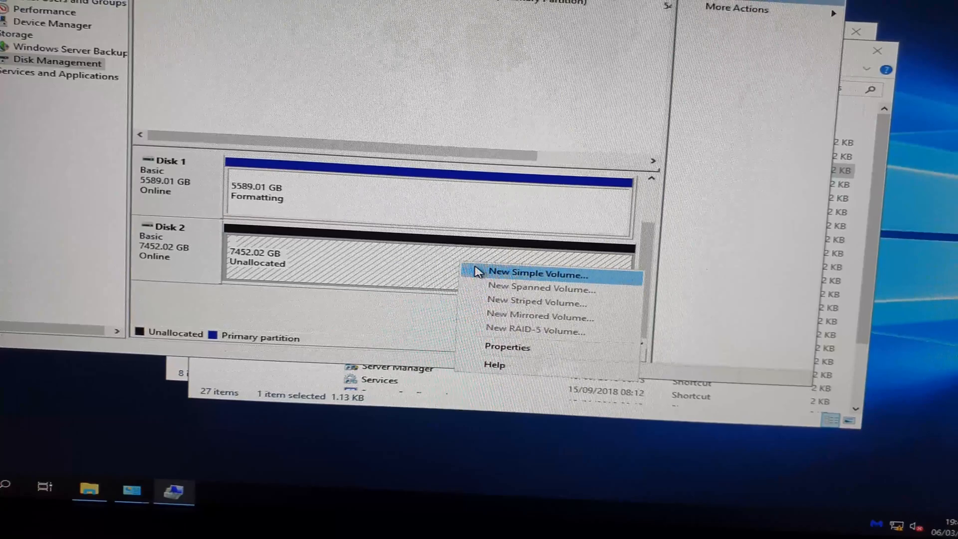
Step: Create a full-size NTFS volume with drive letter R on the 7452.02 GB Disk 2
left_click(534, 274)
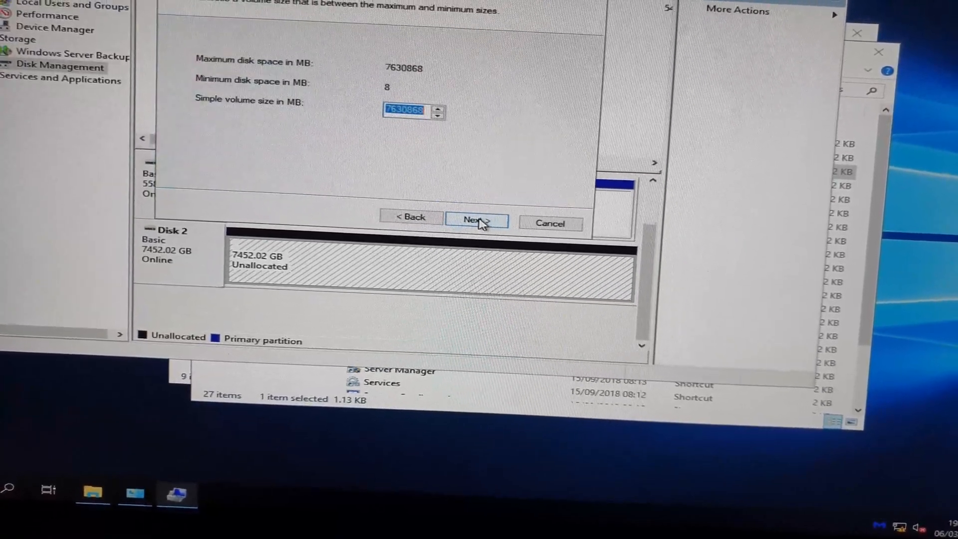
left_click(476, 219)
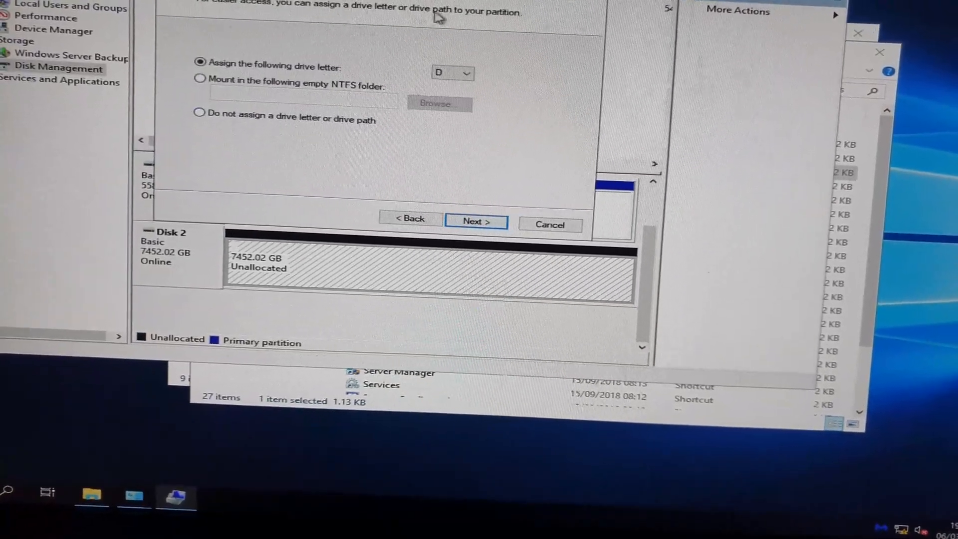
left_click(466, 73)
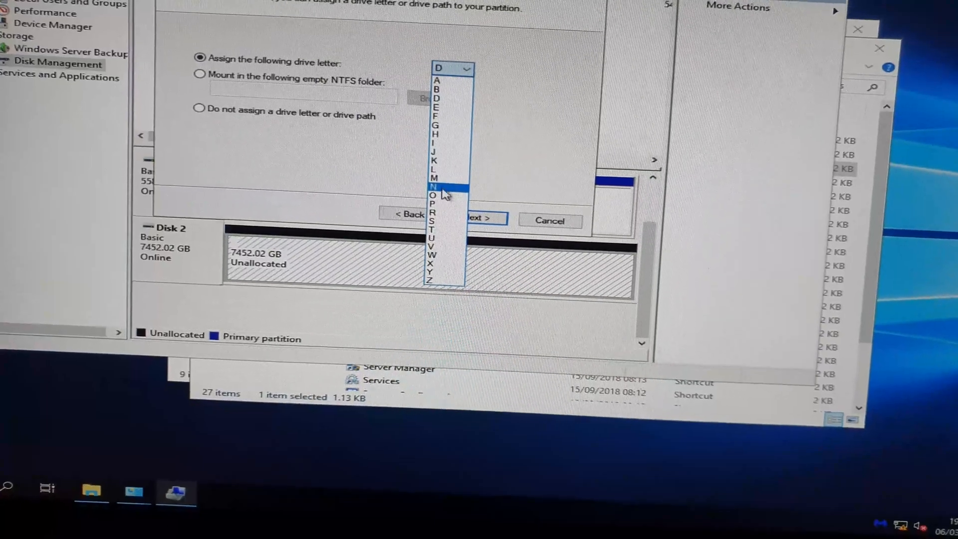
left_click(431, 213)
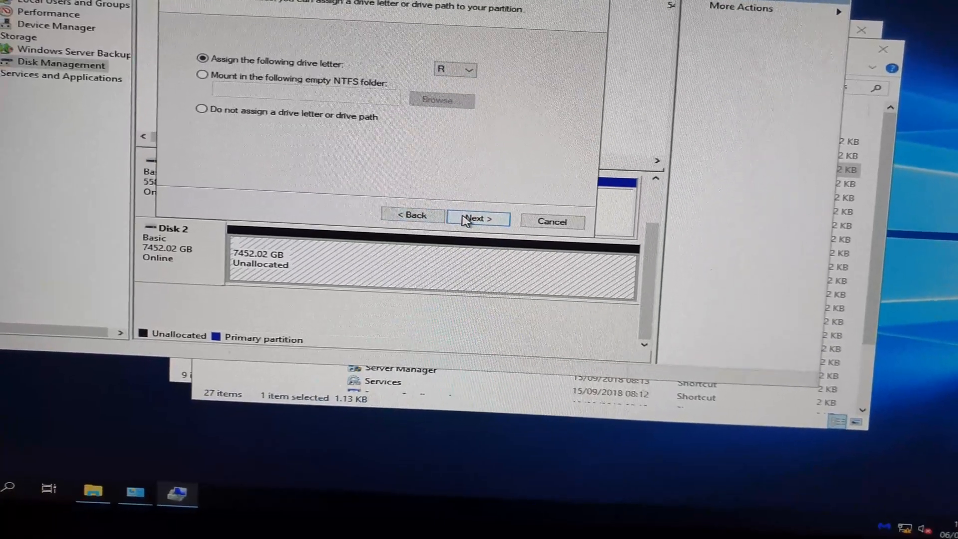
left_click(478, 218)
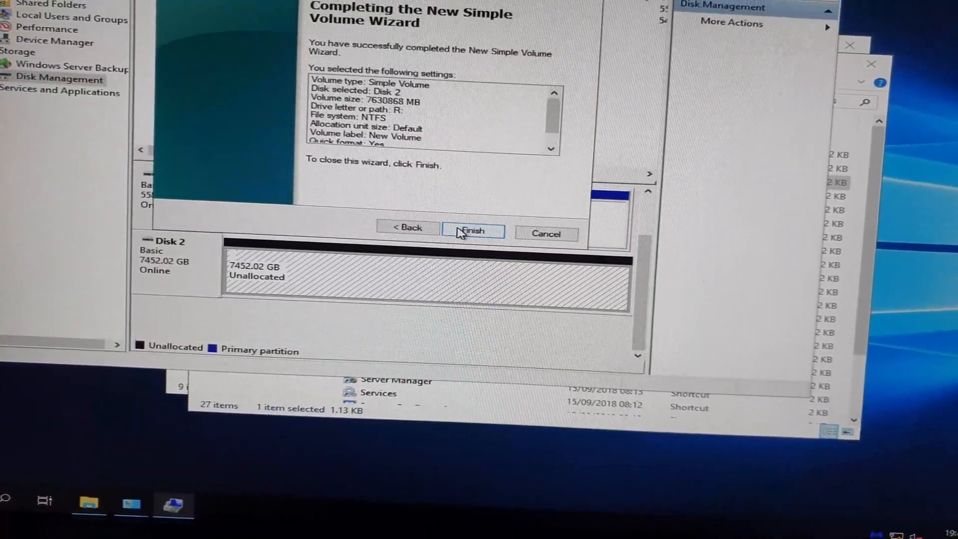
left_click(471, 234)
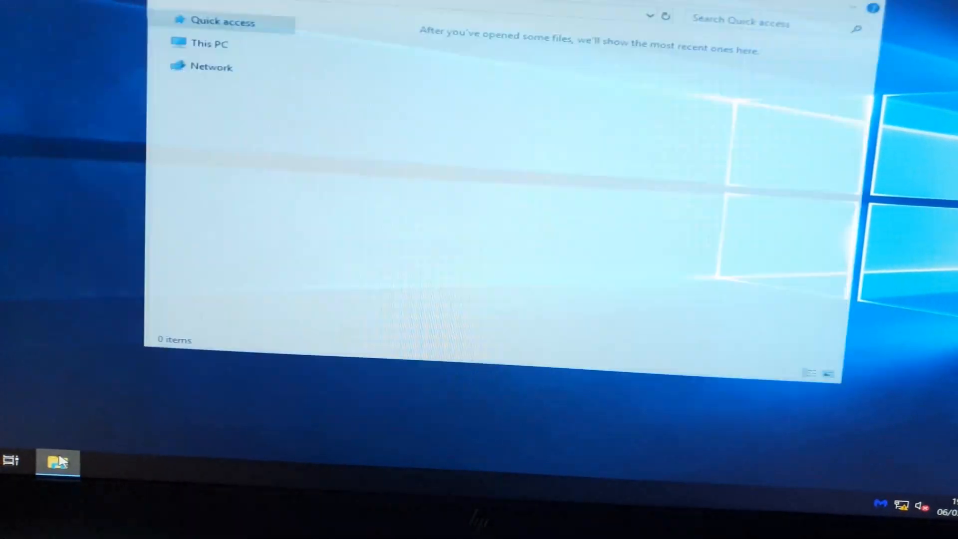
Step: Show This PC listing New Volume (Q:) at 5.45 TB and New Volume (R:) at 7.27 TB
left_click(208, 43)
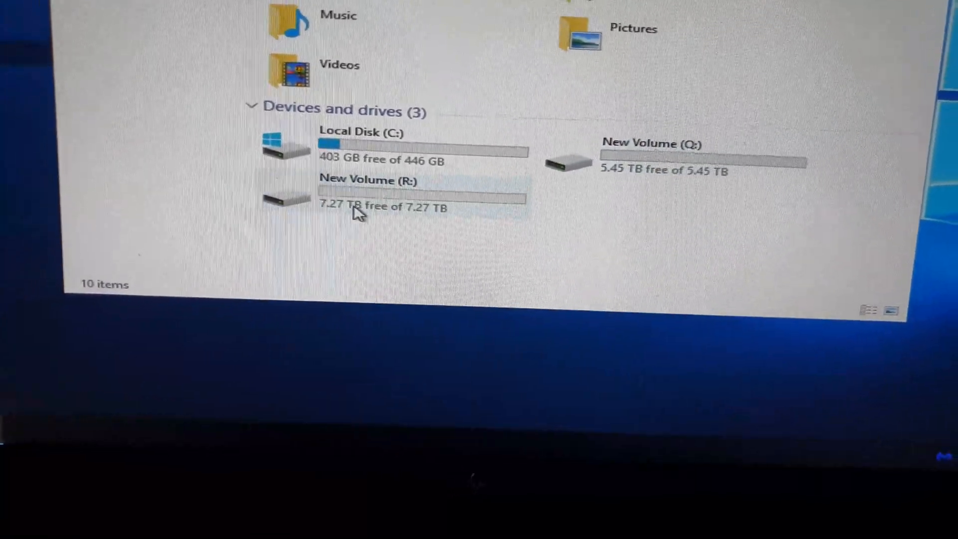
mouse_move(357, 211)
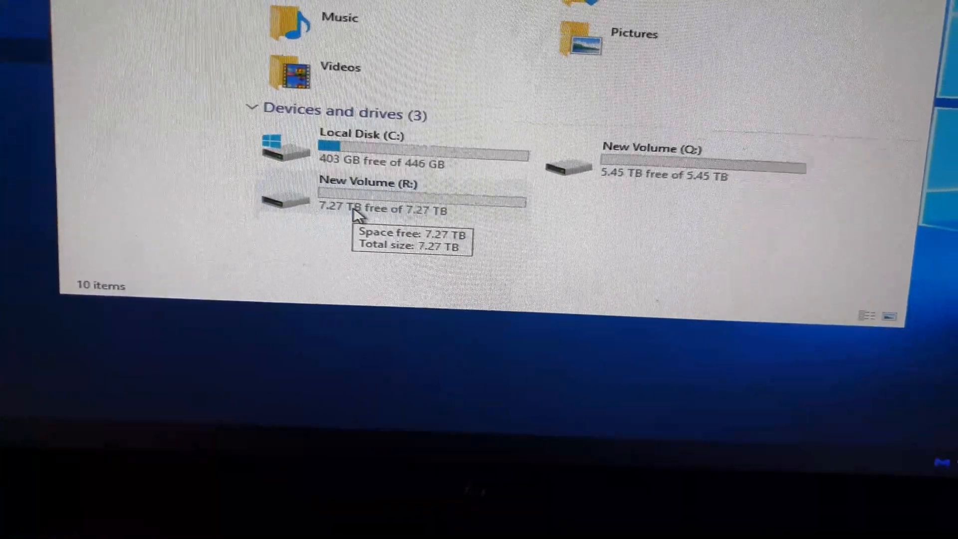